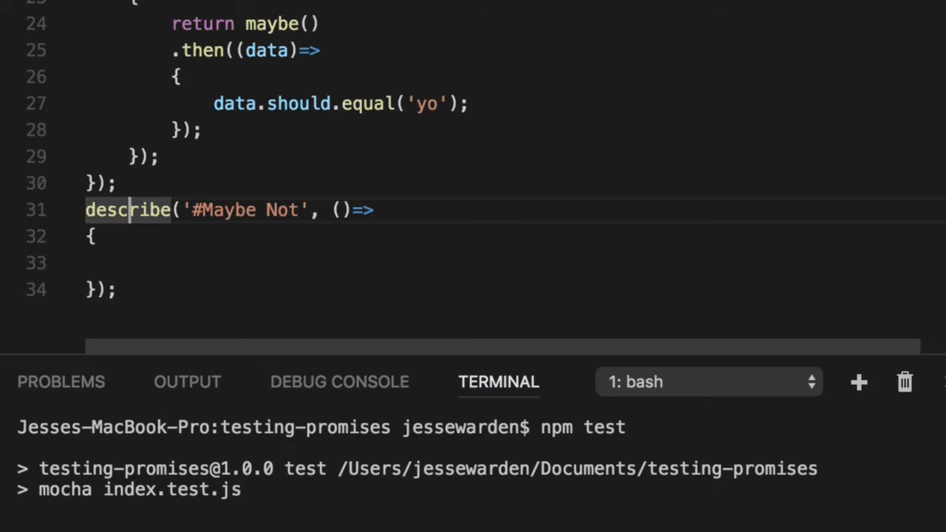
Step: Mark '#Maybe Not' describe.only and add a 'should work' test returning Promise.resolve()
{"action": "type", "text": ".only"}
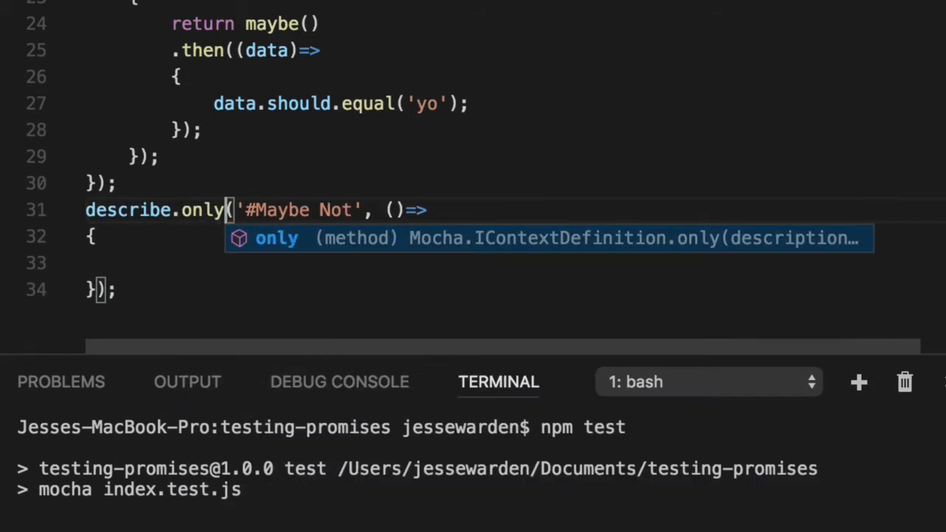
{"action": "type", "text": "it('shoiuld work')"}
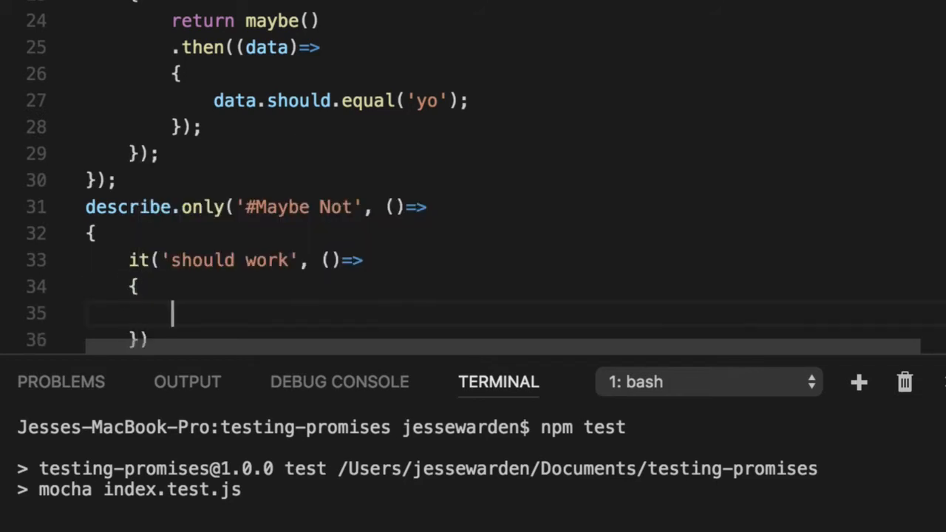
{"action": "type", "text": "return Promise"}
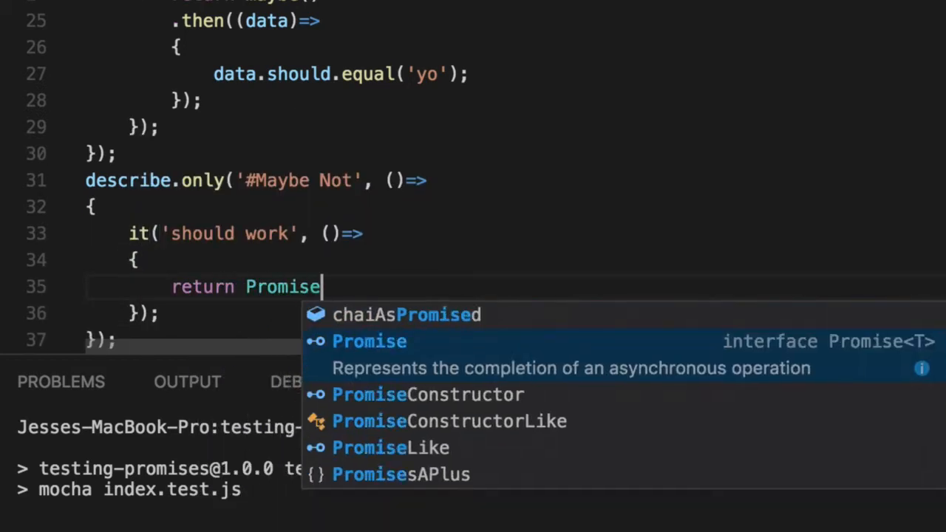
{"action": "type", "text": ".resolve();"}
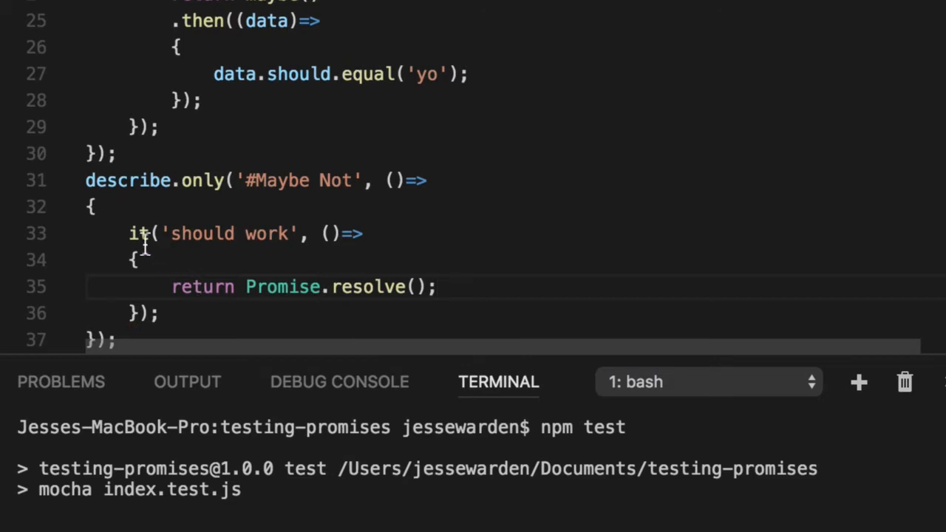
{"action": "double_click", "coordinate": [368, 260]}
{"action": "type", "text": "it('"}
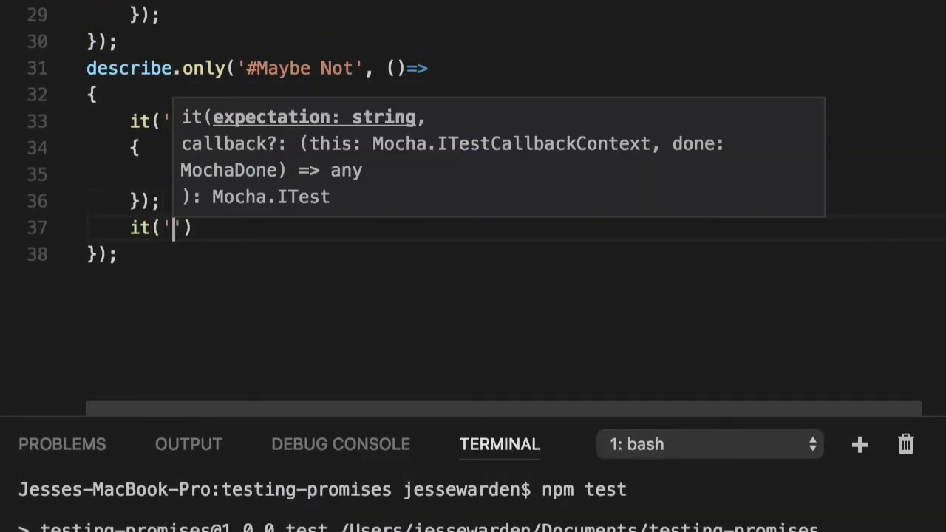
Step: Add a 'should fail' test returning Promise.reject() and run the tests: 1 passing, 1 failing
{"action": "type", "text": "should fail"}
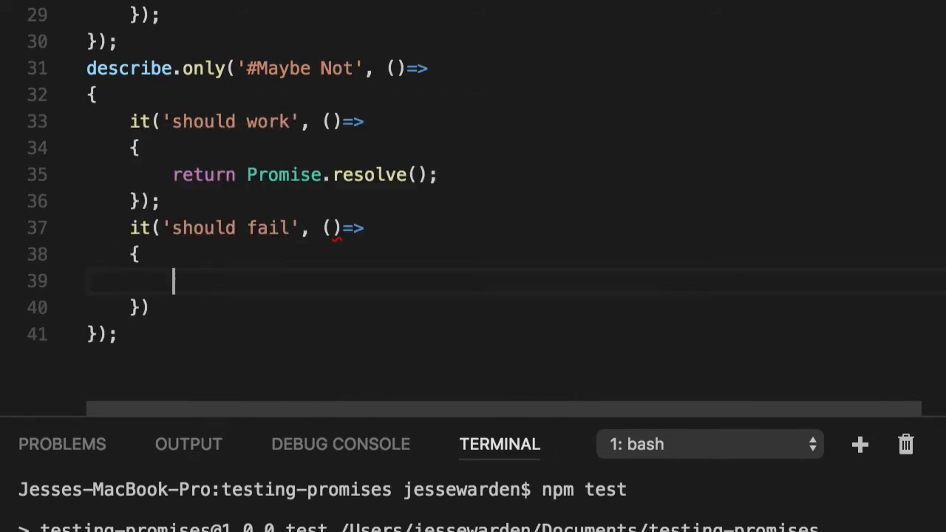
{"action": "type", "text": "return Pr"}
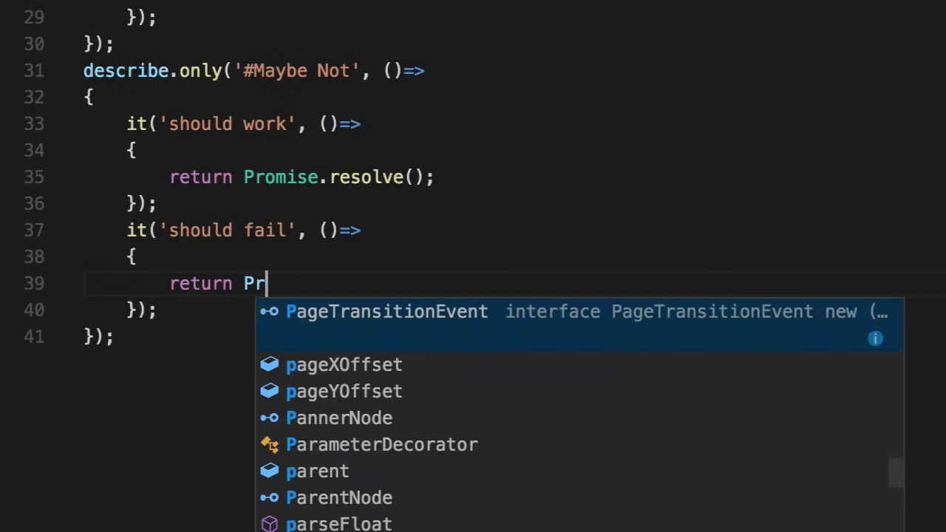
{"action": "type", "text": "omise.reject();"}
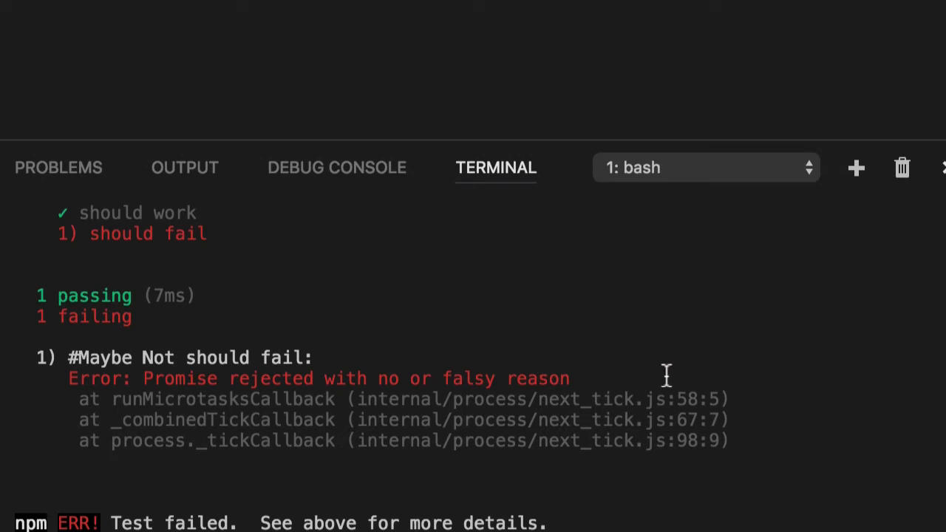
{"action": "left_click_drag", "start_coordinate": [144, 378], "coordinate": [569, 379]}
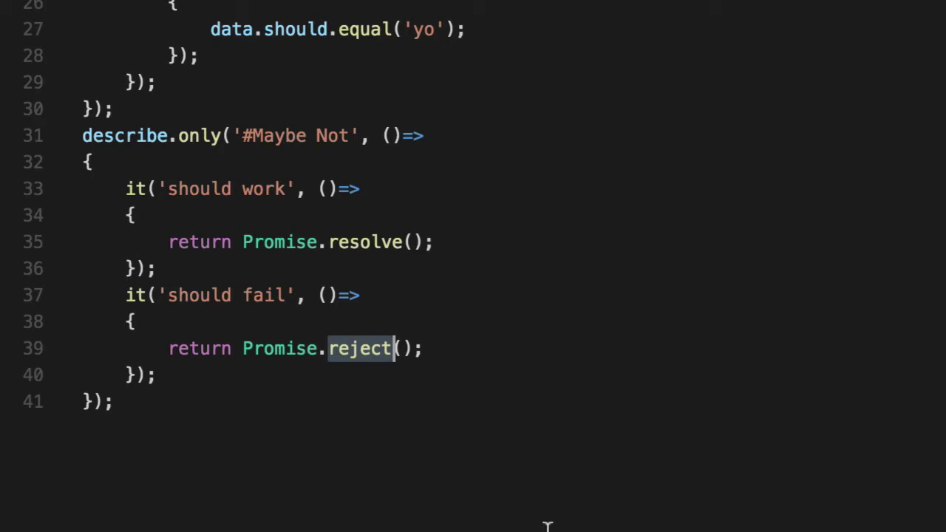
Step: Give the 'should fail' test a done parameter and store the rejected promise in result
{"action": "double_click", "coordinate": [366, 242]}
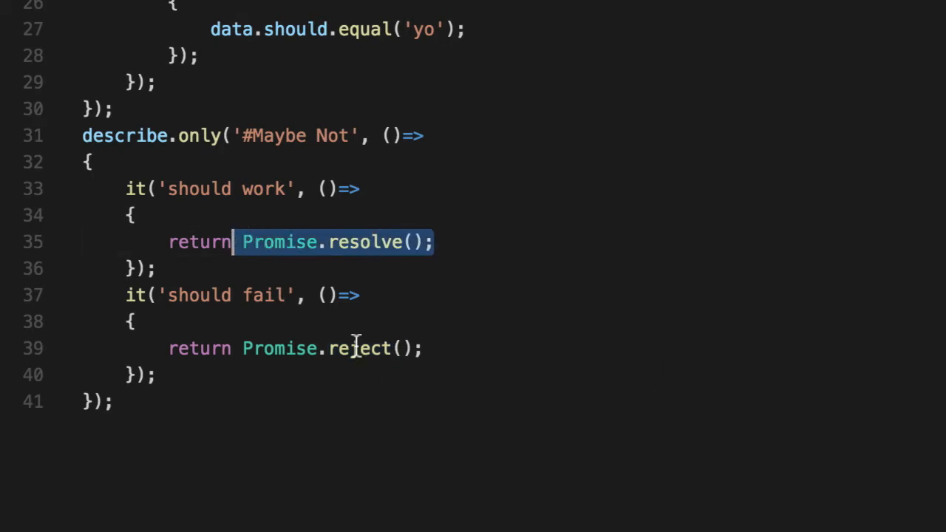
{"action": "left_click_drag", "start_coordinate": [126, 189], "coordinate": [155, 268]}
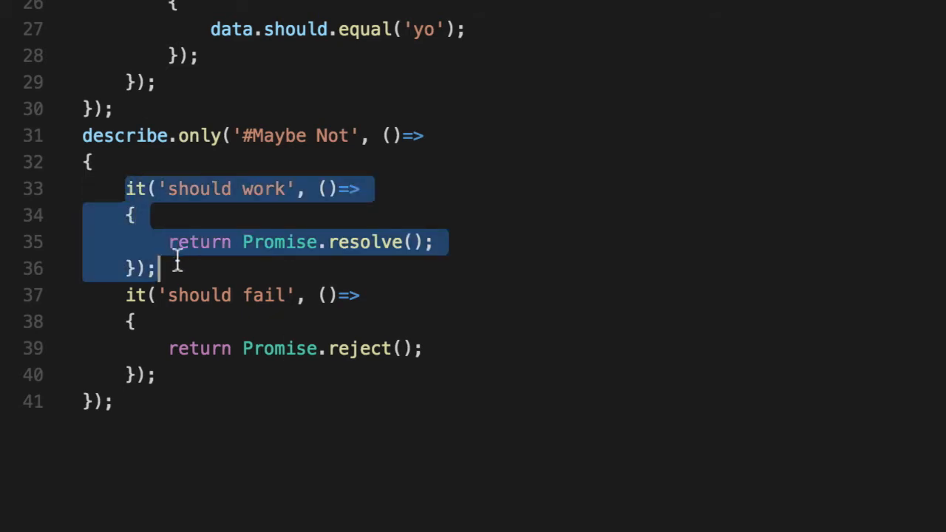
{"action": "mouse_move", "coordinate": [508, 362]}
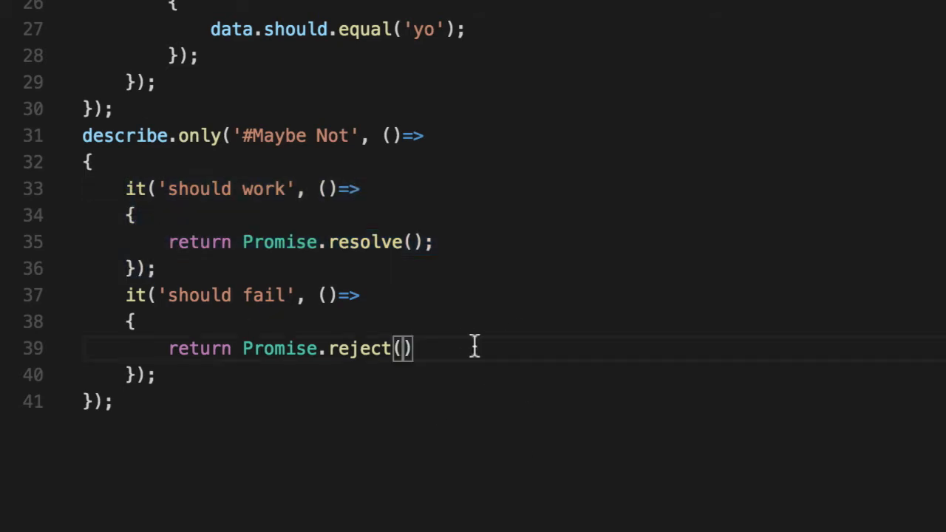
{"action": "type", "text": "done"}
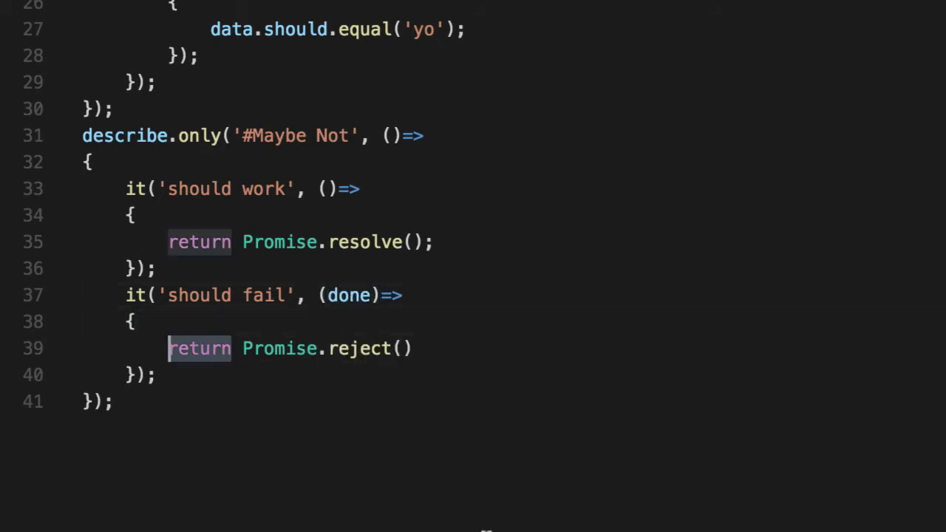
{"action": "type", "text": "const r"}
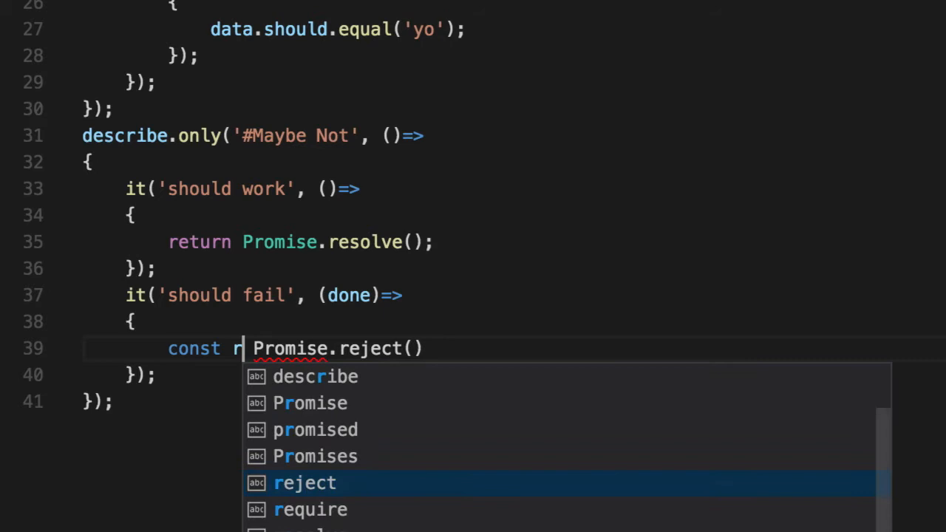
{"action": "type", "text": "esult ="}
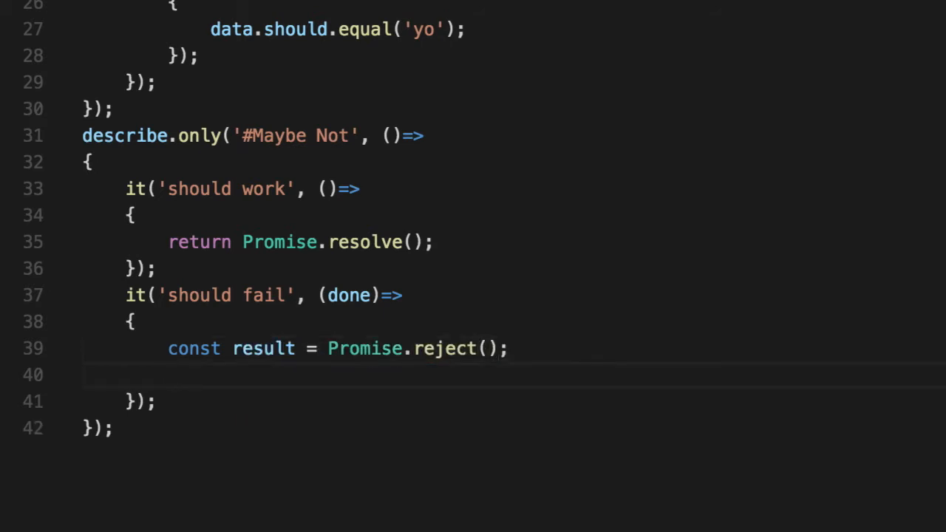
Step: Chain result.then calling done(new Error('Should of failed!')) and .catch calling done()
{"action": "type", "text": "result"}
{"action": "type", "text": ".then(()=>"}
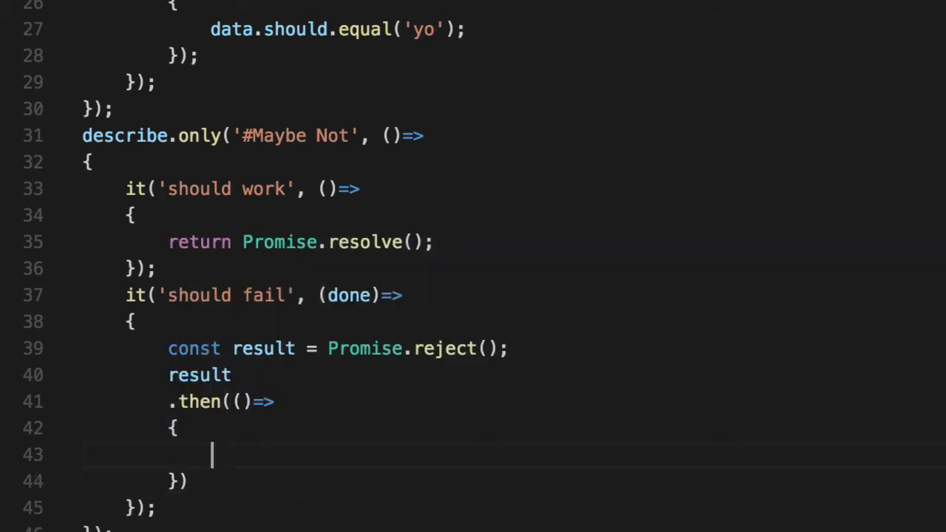
{"action": "type", "text": "done()"}
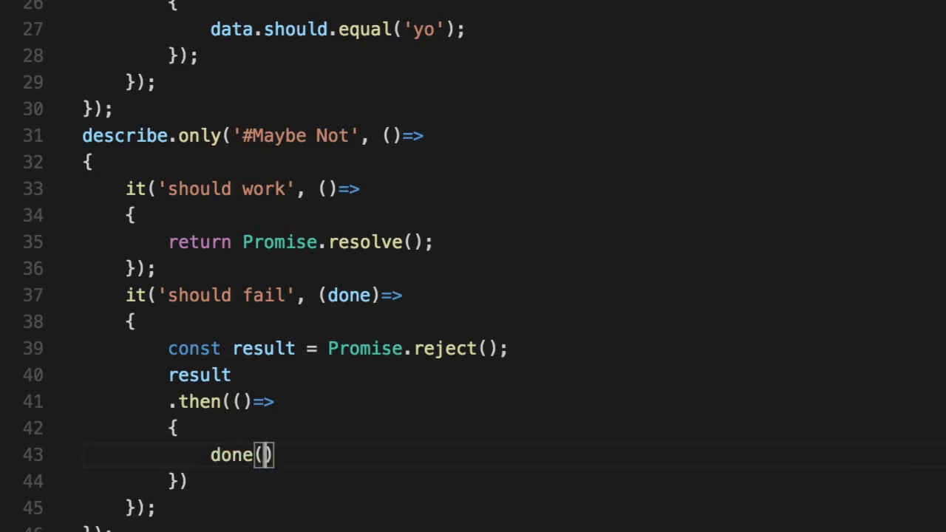
{"action": "type", "text": "new Eror"}
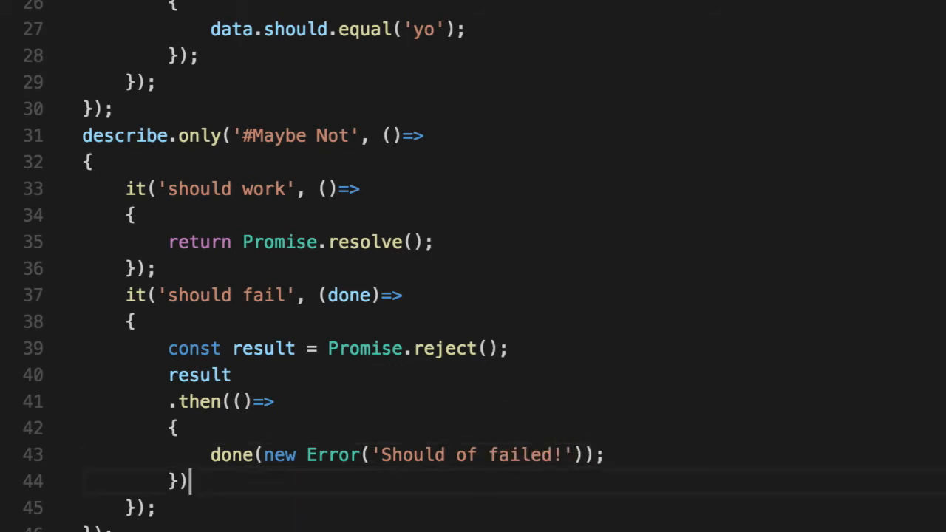
{"action": "type", "text": ".catch(()=>"}
{"action": "type", "text": "})"}
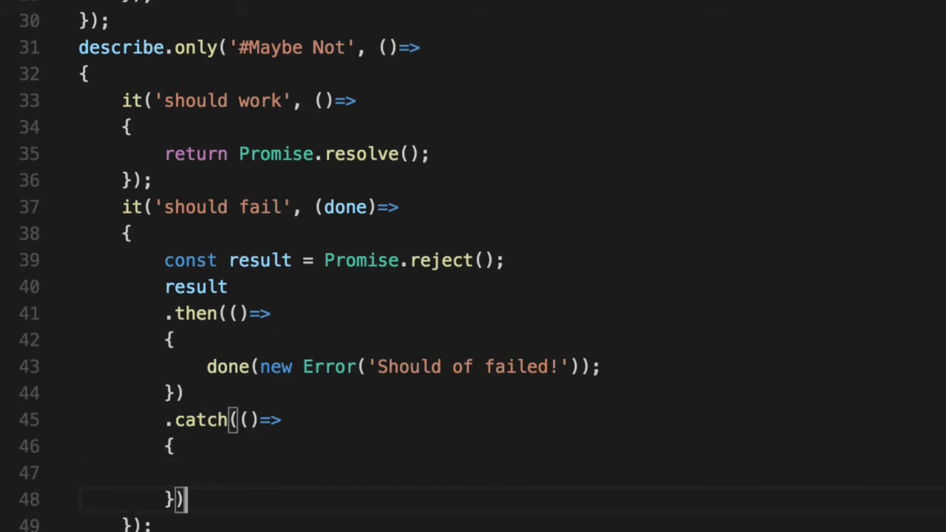
{"action": "type", "text": "done();"}
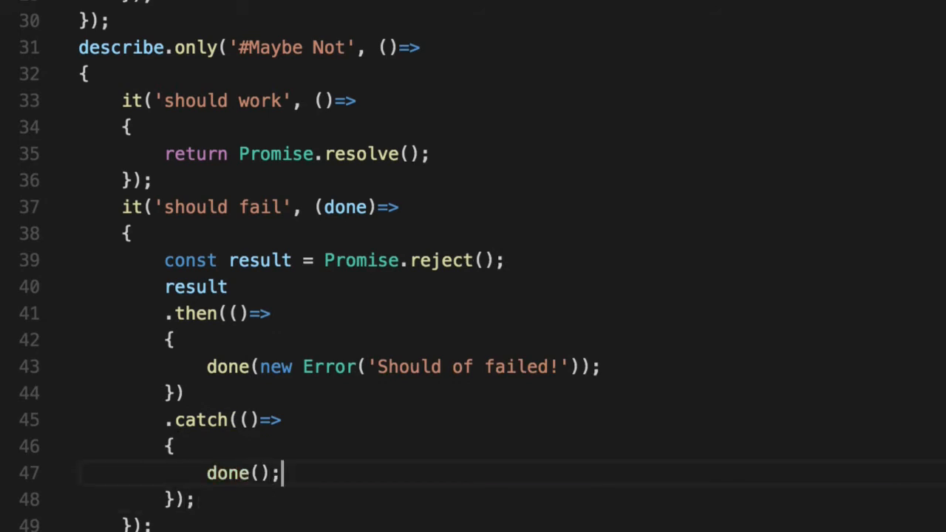
{"action": "mouse_move", "coordinate": [333, 481]}
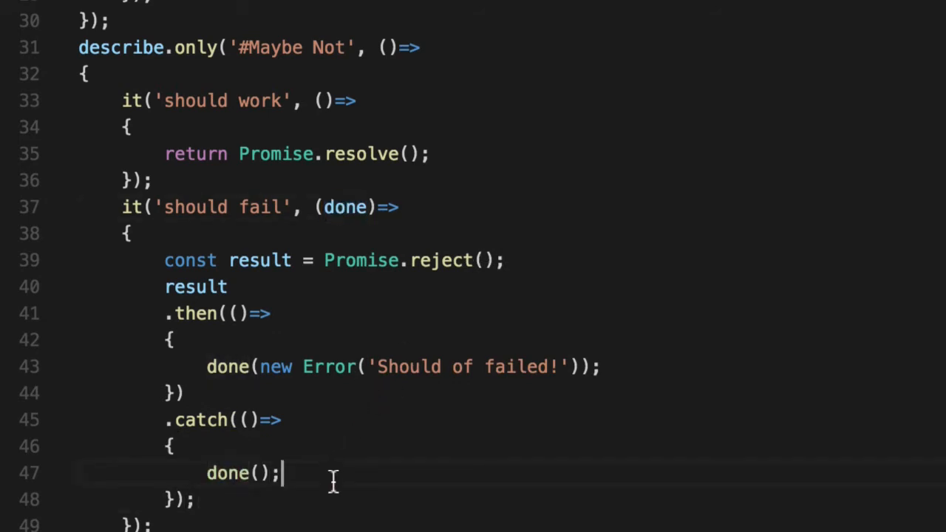
{"action": "mouse_move", "coordinate": [184, 420]}
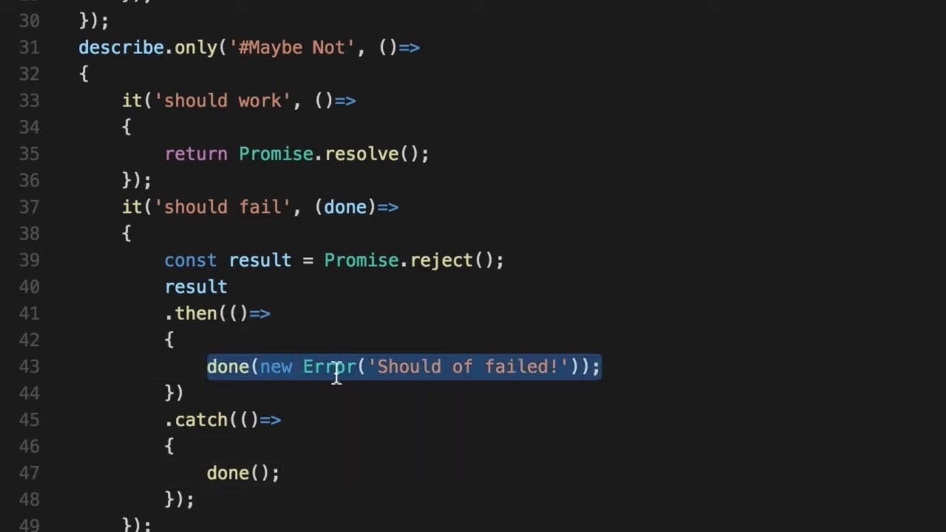
{"action": "mouse_move", "coordinate": [583, 464]}
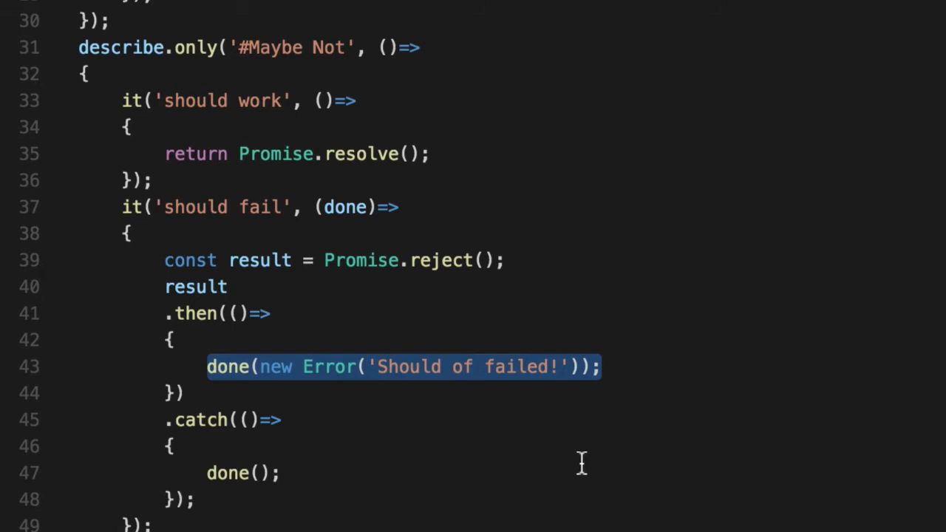
Step: Reformat the 'Should of failed!' error string to double quotes and return to line 30
{"action": "left_click", "coordinate": [244, 473]}
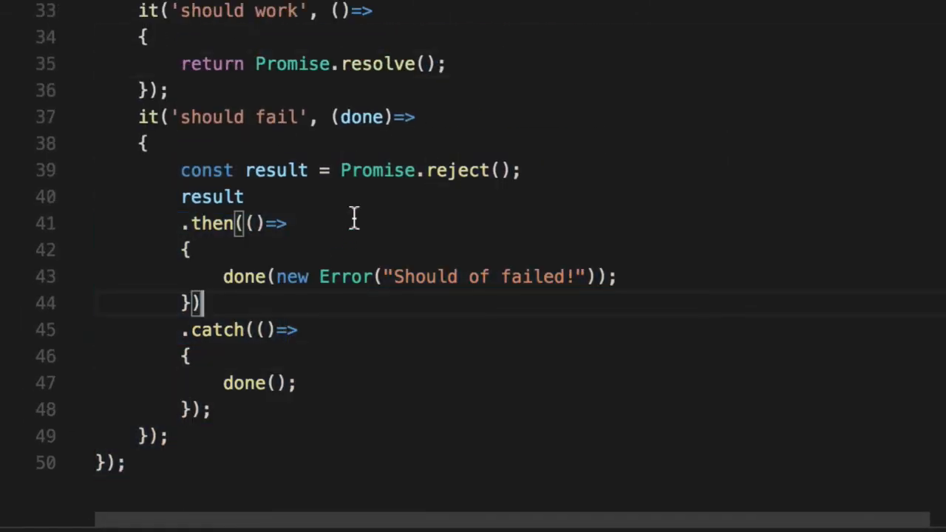
{"action": "double_click", "coordinate": [455, 170]}
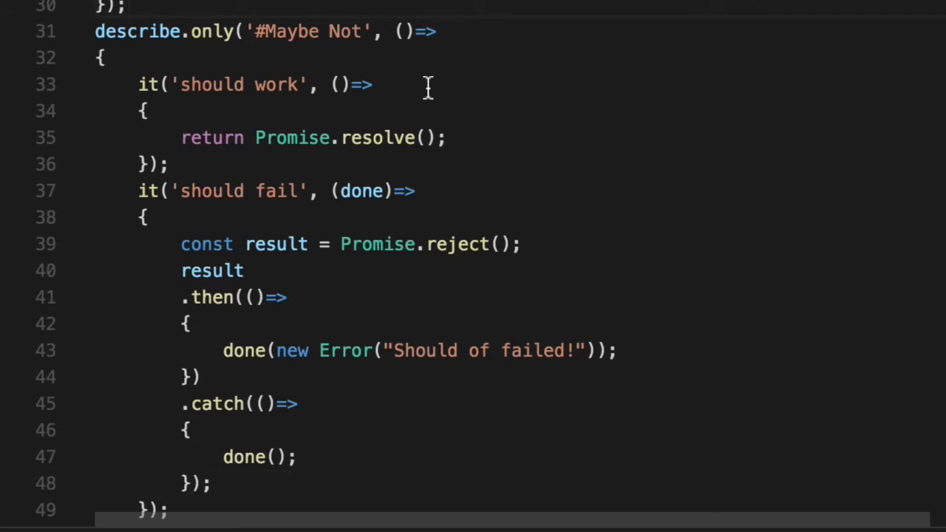
{"action": "left_click_drag", "start_coordinate": [181, 244], "coordinate": [192, 430]}
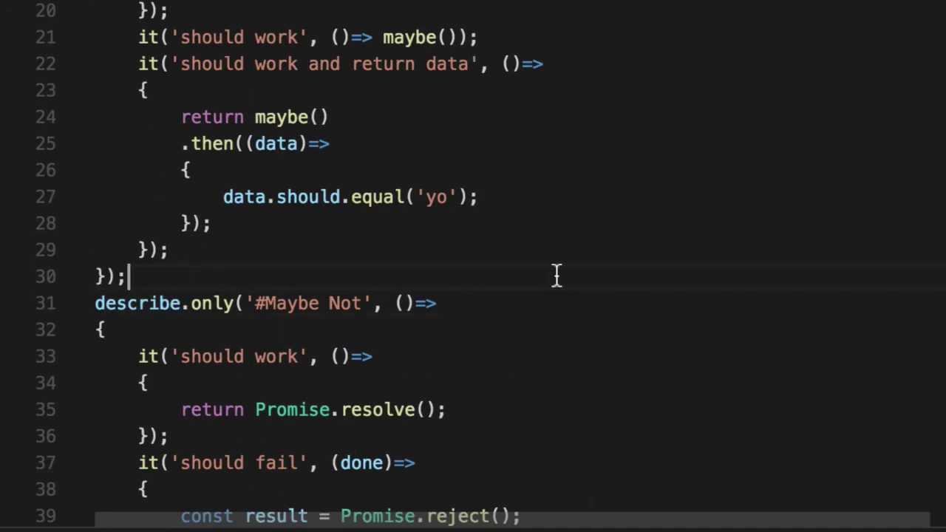
Step: Define promiseShouldFaileAtLife = (p) => returning a new Promise with success and failure
{"action": "type", "text": "const pr"}
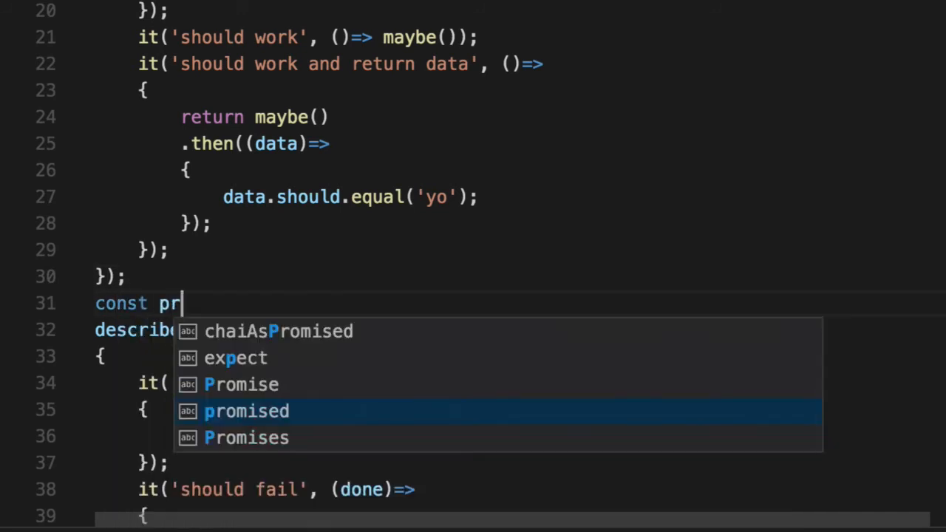
{"action": "type", "text": "omiseShouldFaile"}
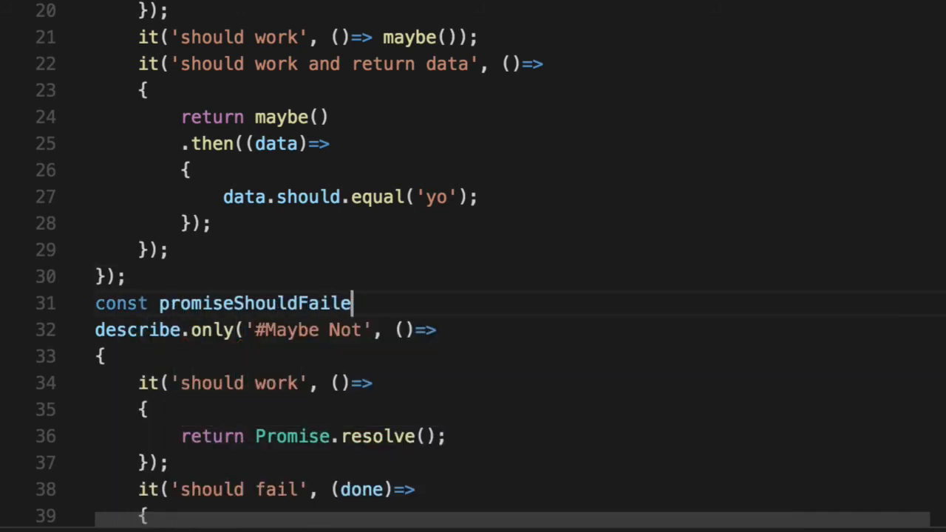
{"action": "type", "text": "AtLife = (p)="}
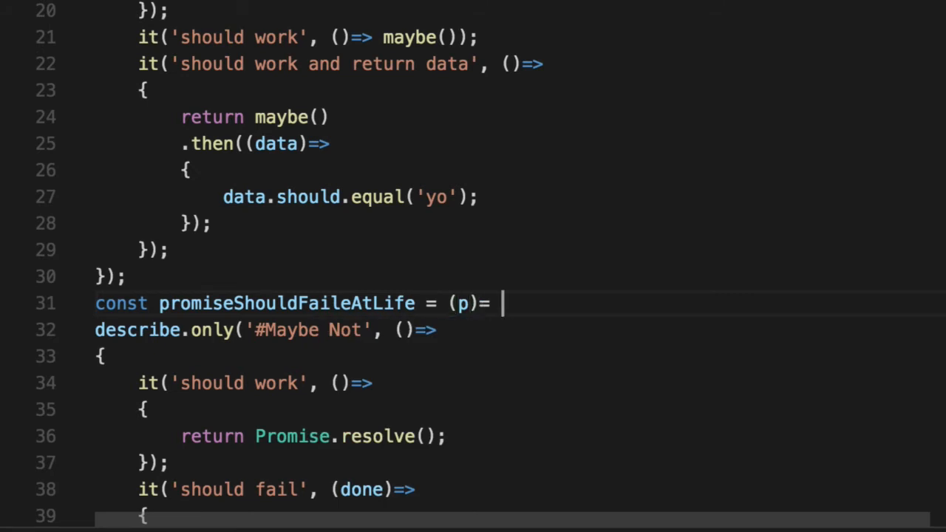
{"action": "type", "text": ">"}
{"action": "type", "text": "};"}
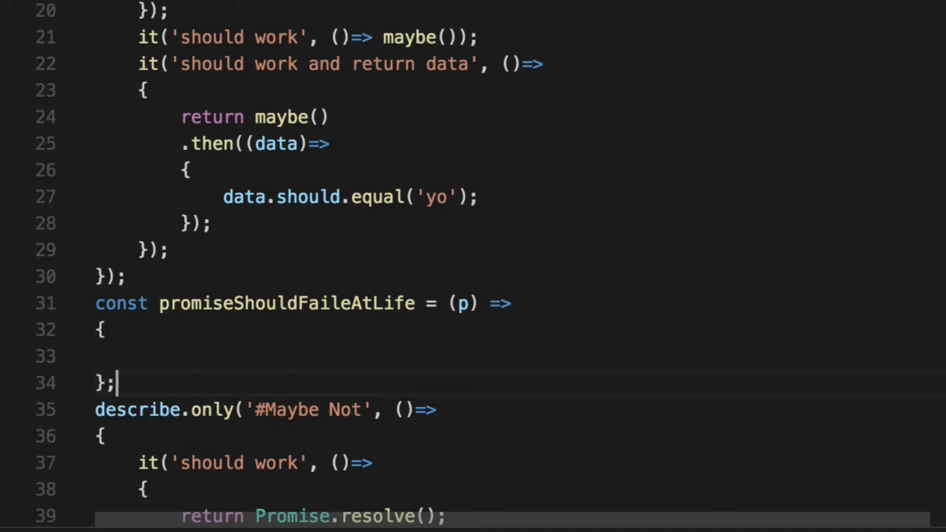
{"action": "type", "text": "return ew Promise(("}
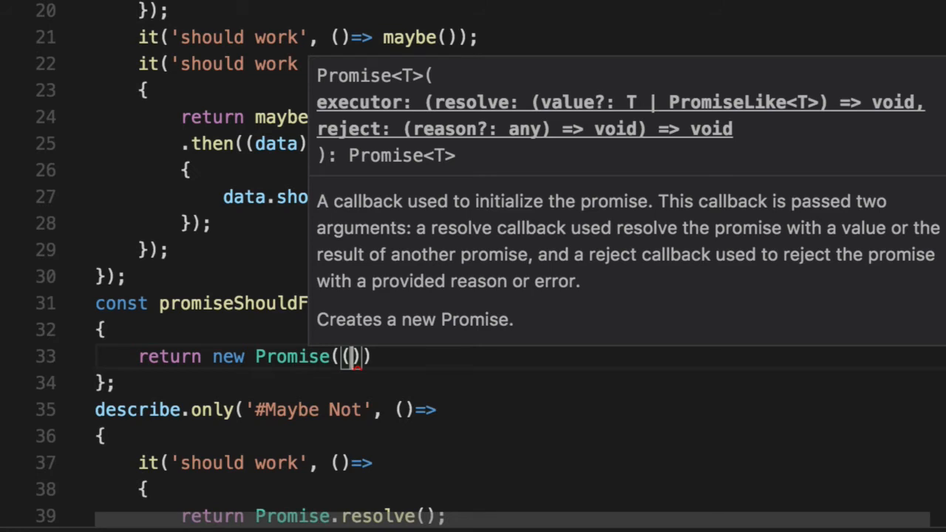
{"action": "type", "text": "success, failure"}
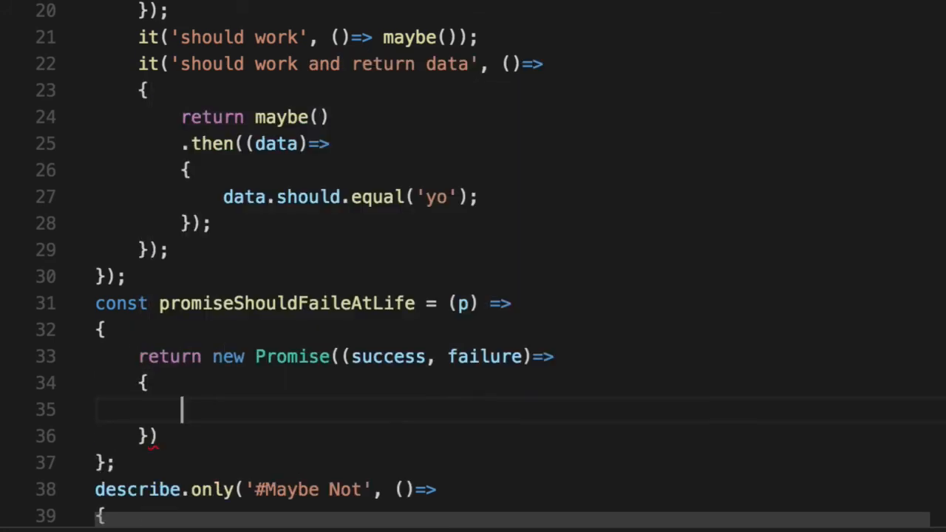
{"action": "type", "text": "p"}
{"action": "type", "text": ".then(()=>"}
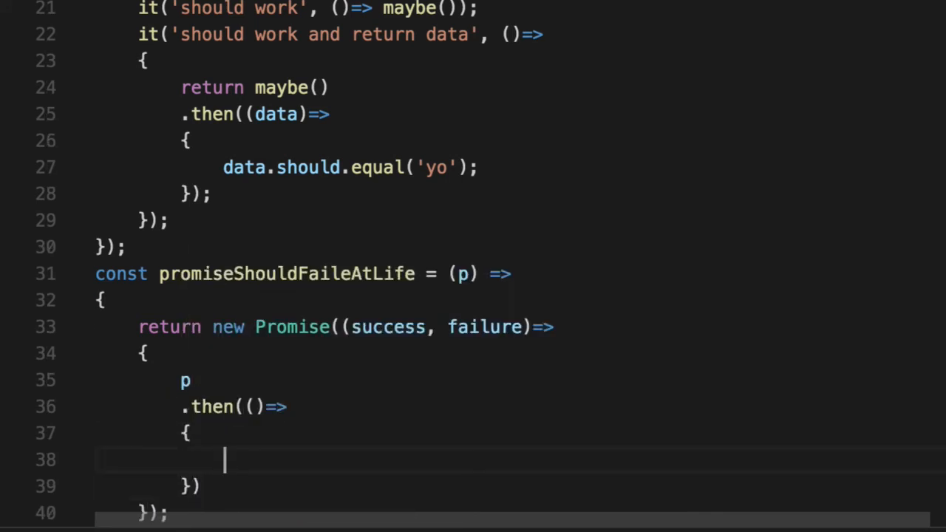
Step: Make p's then call failure(new Error('Should of failed, brah!')) and catch call success()
{"action": "type", "text": "failure(new )"}
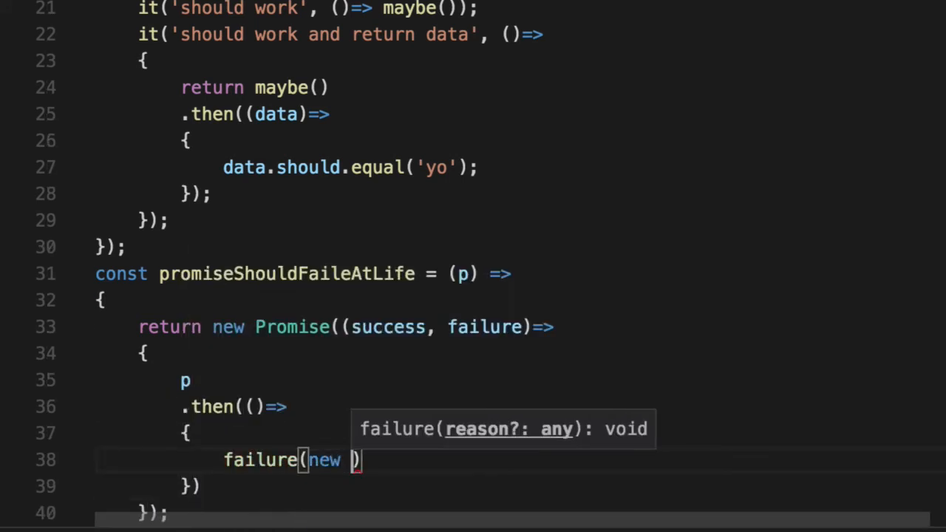
{"action": "type", "text": "Error('Shou"}
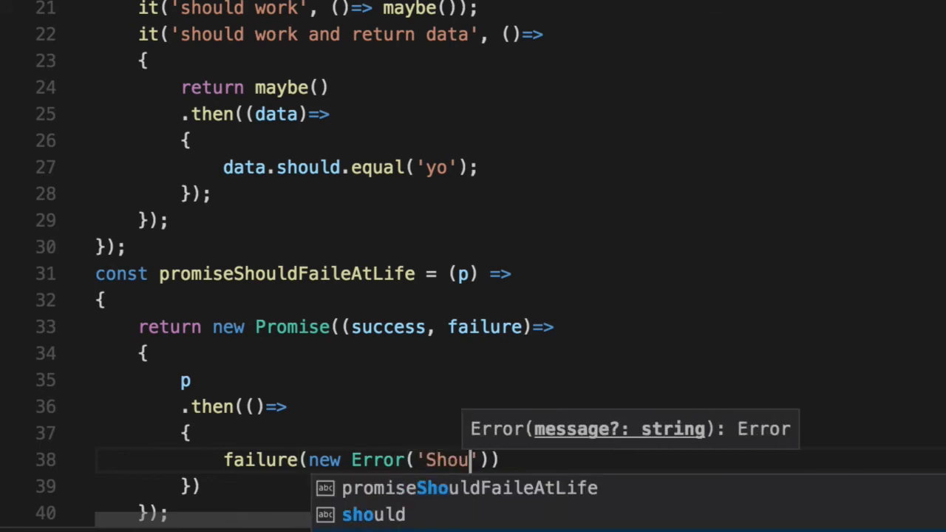
{"action": "type", "text": "ld of failed,"}
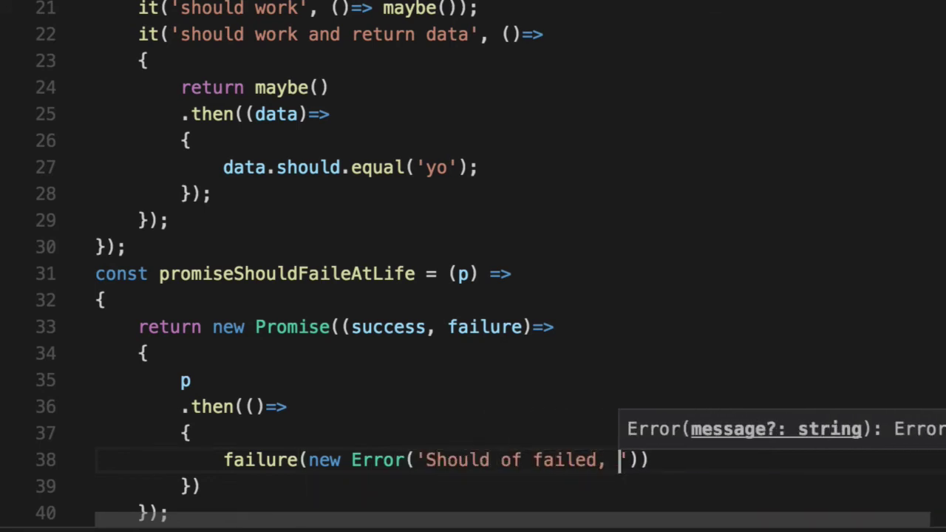
{"action": "type", "text": "brah!');"}
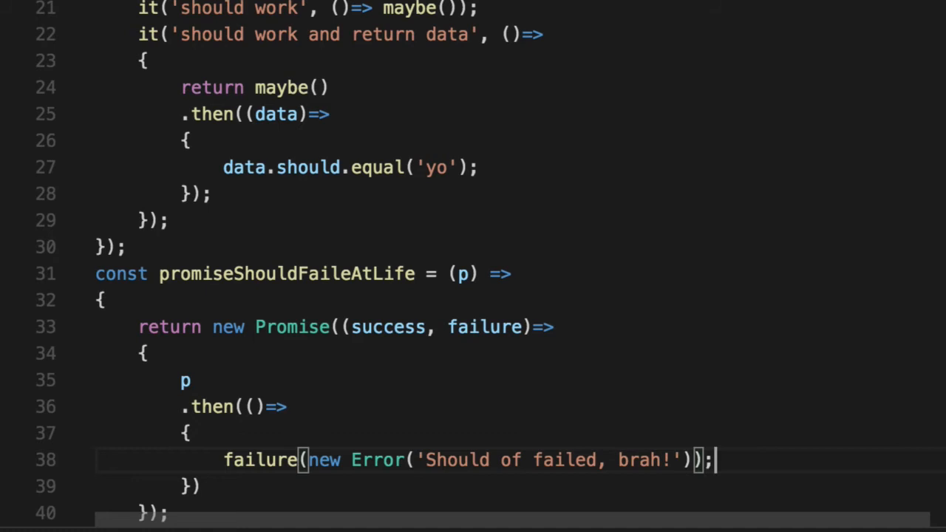
{"action": "type", "text": ".catch(()=>"}
{"action": "type", "text": "{"}
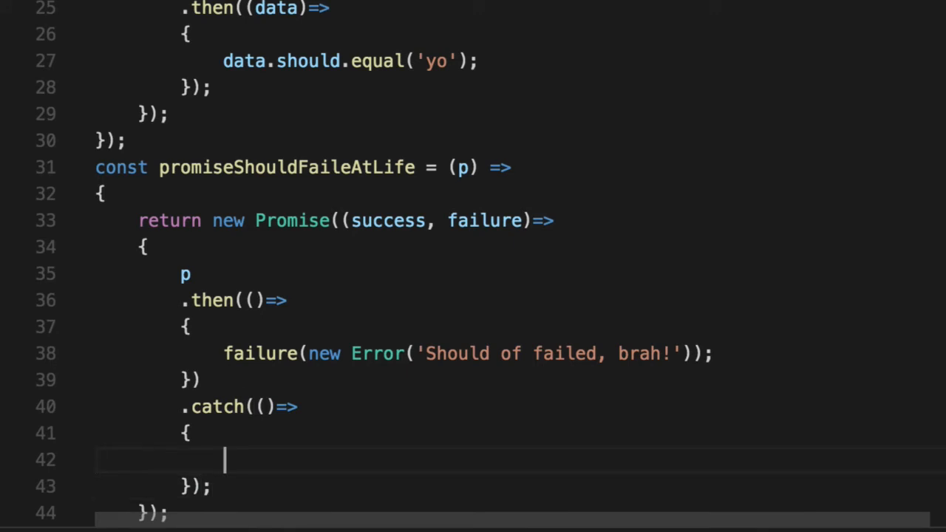
{"action": "type", "text": "success();"}
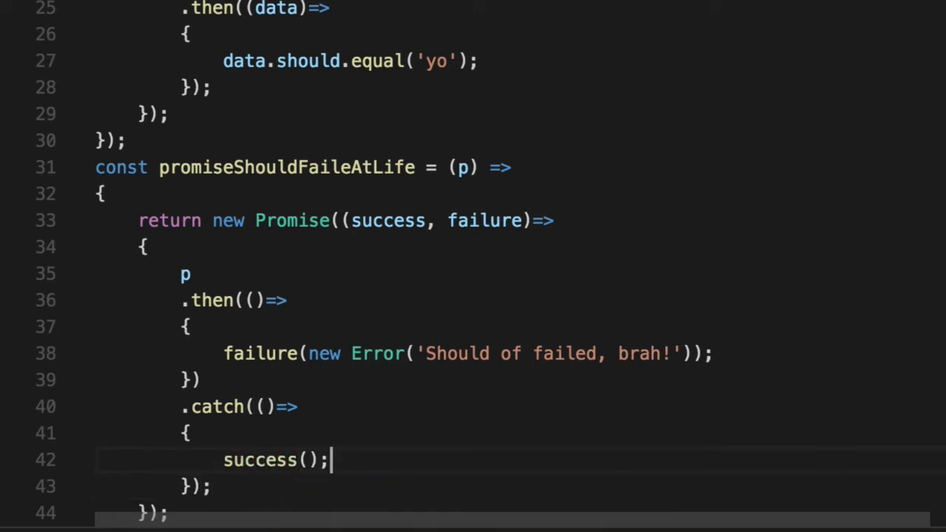
Step: Add it('should fail predicate') returning promiseShouldFaileAtLife(Promise.reject())
{"action": "scroll", "scroll_direction": "down", "scroll_amount": 3}
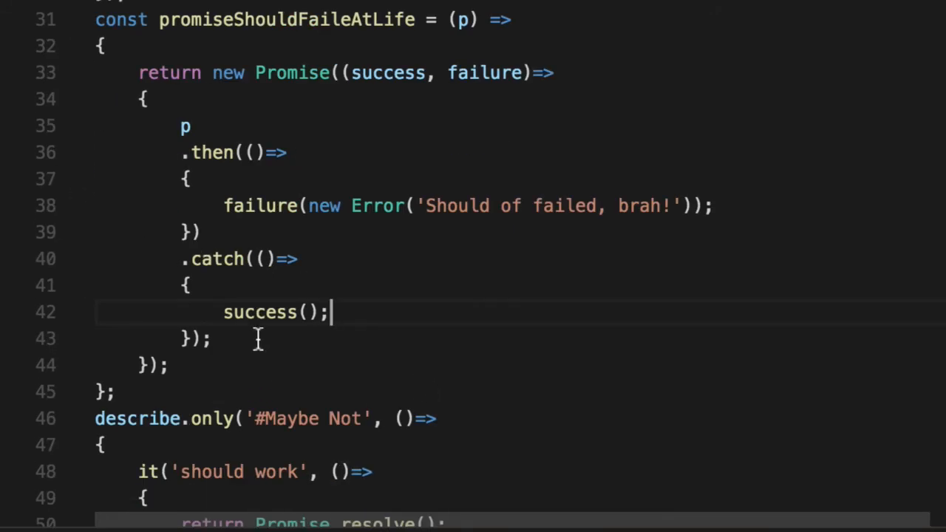
{"action": "scroll", "scroll_direction": "down", "scroll_amount": 3}
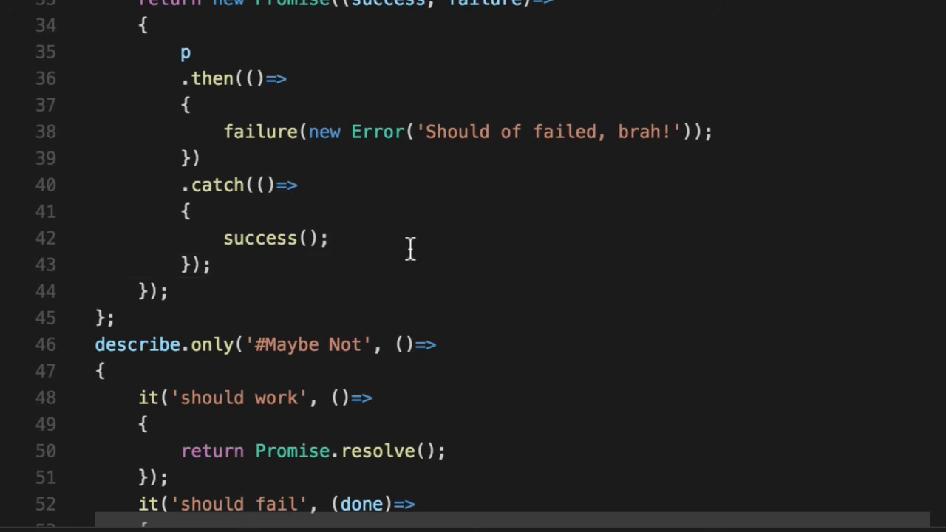
{"action": "scroll", "scroll_direction": "down", "scroll_amount": 3}
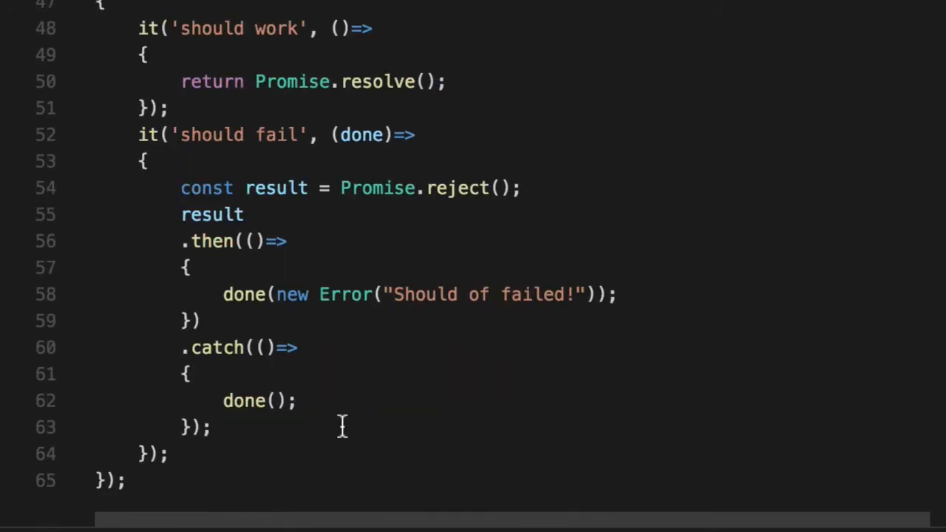
{"action": "type", "text": "it("}
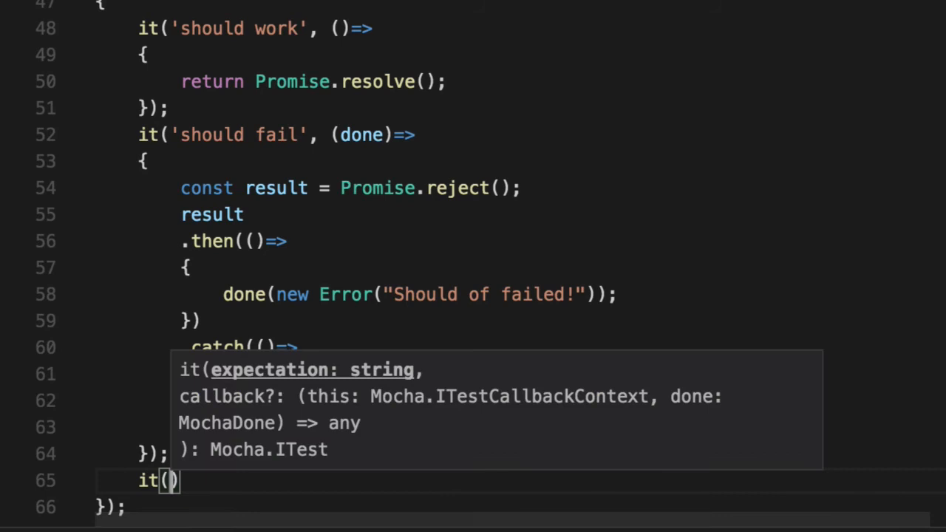
{"action": "type", "text": "should fail predicate', ("}
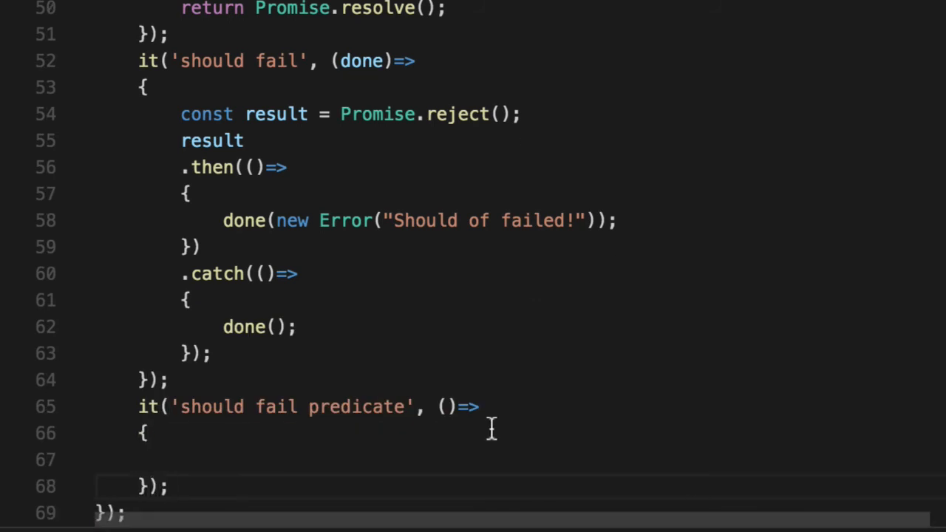
{"action": "type", "text": "return"}
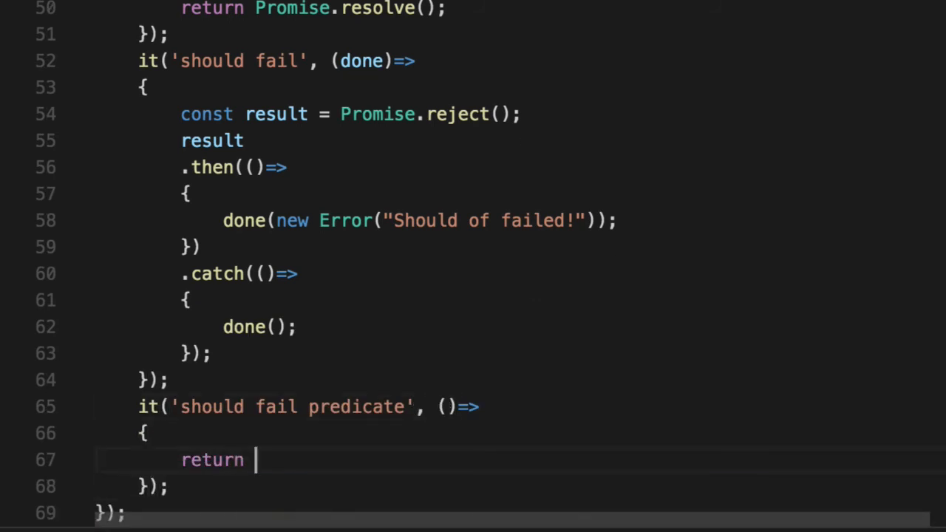
{"action": "type", "text": "promiseShouldFaileAtLife(Promise.reject());"}
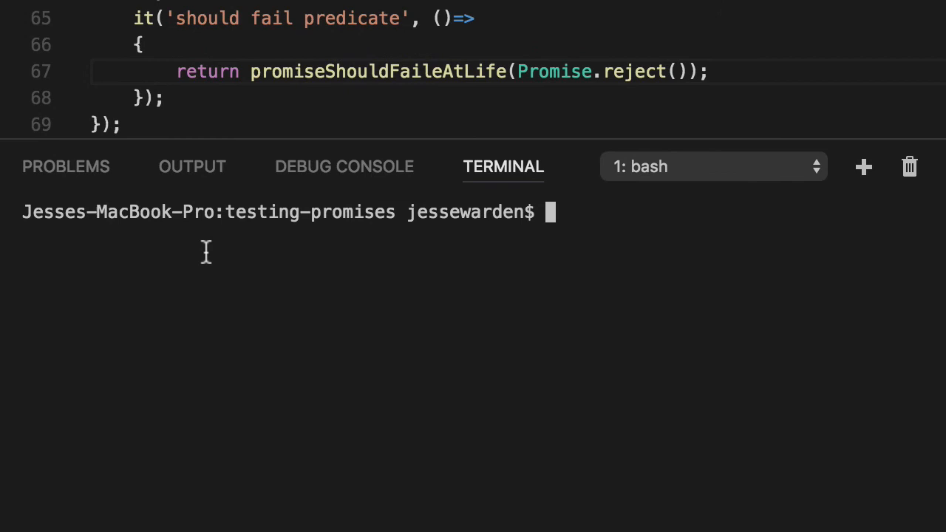
Step: Run npm test with three passing, switch the predicate to Promise.resolve(), and rerun
{"action": "type", "text": "npm test"}
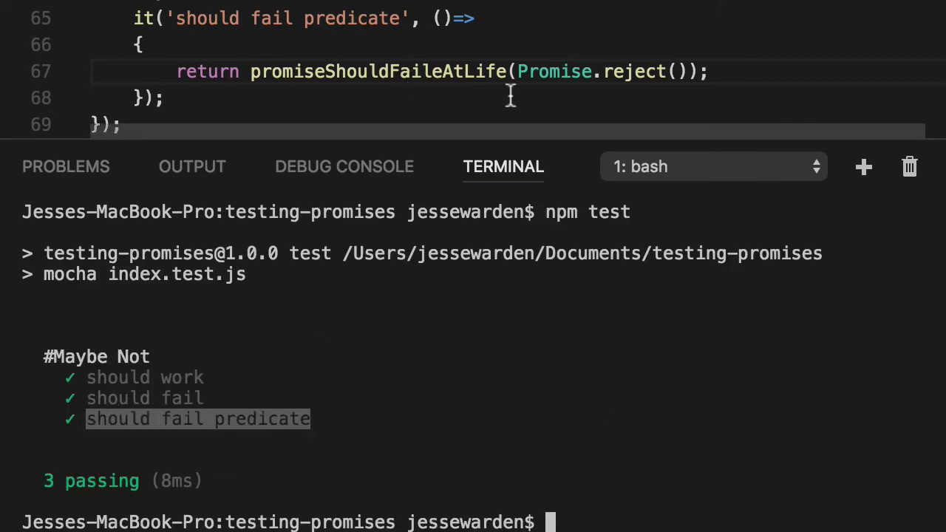
{"action": "double_click", "coordinate": [638, 71]}
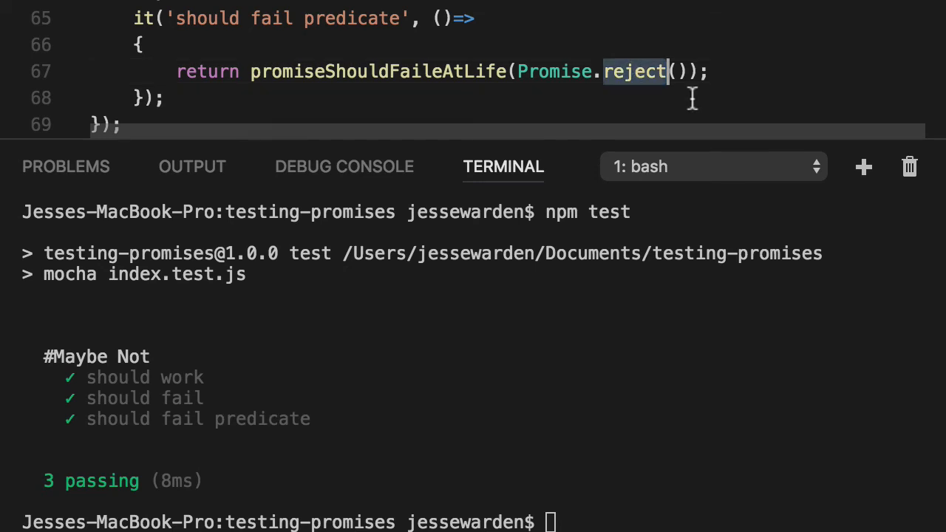
{"action": "type", "text": "resolve"}
{"action": "left_click", "coordinate": [473, 522]}
{"action": "type", "text": "npm test"}
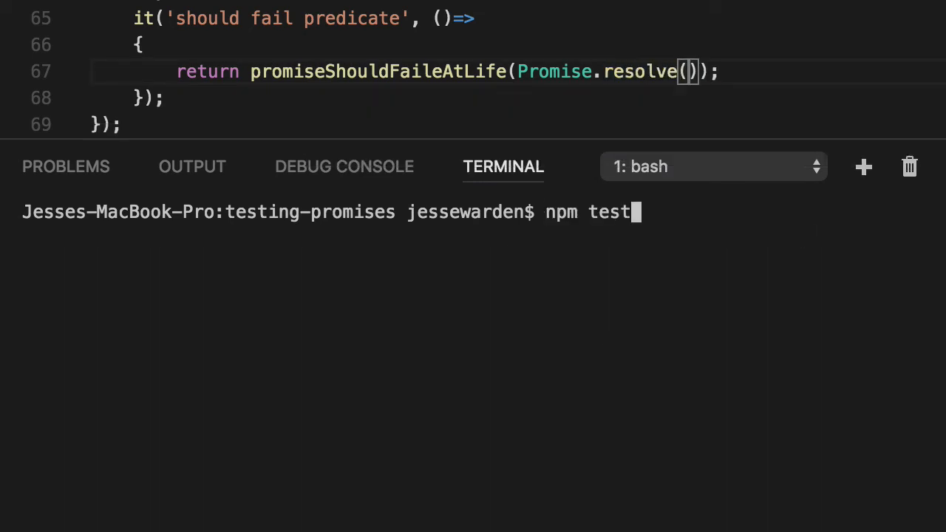
{"action": "key", "text": "Enter"}
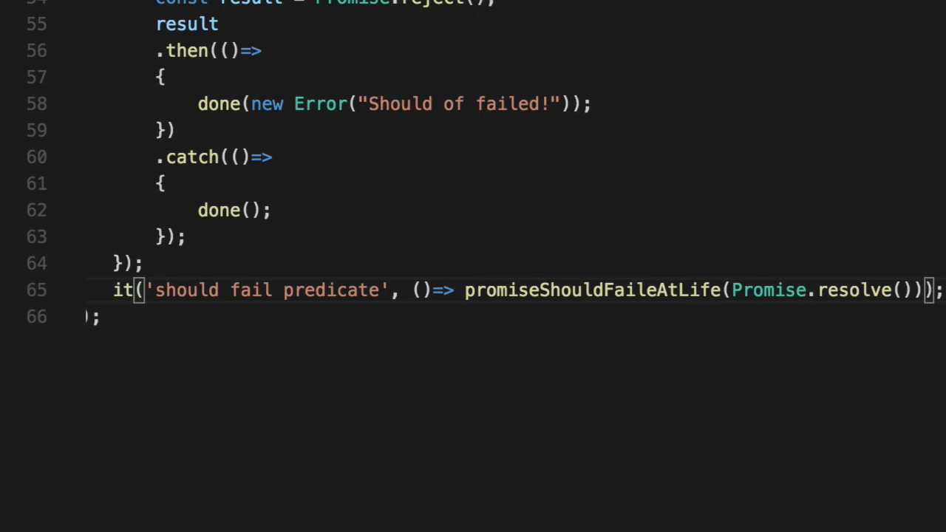
Step: Collapse the predicate test to a one-line arrow and pass Promise.reject() again
{"action": "type", "text": "reject"}
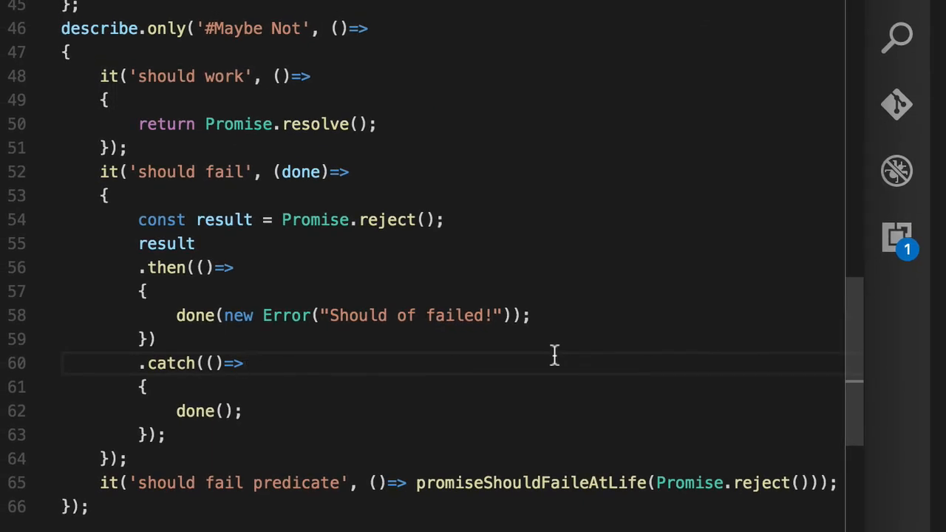
{"action": "double_click", "coordinate": [387, 220]}
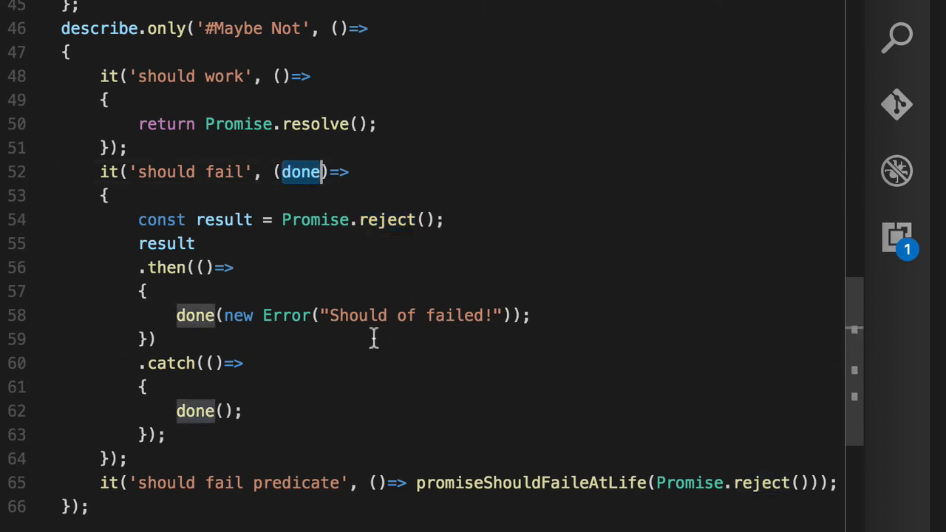
{"action": "mouse_move", "coordinate": [176, 412]}
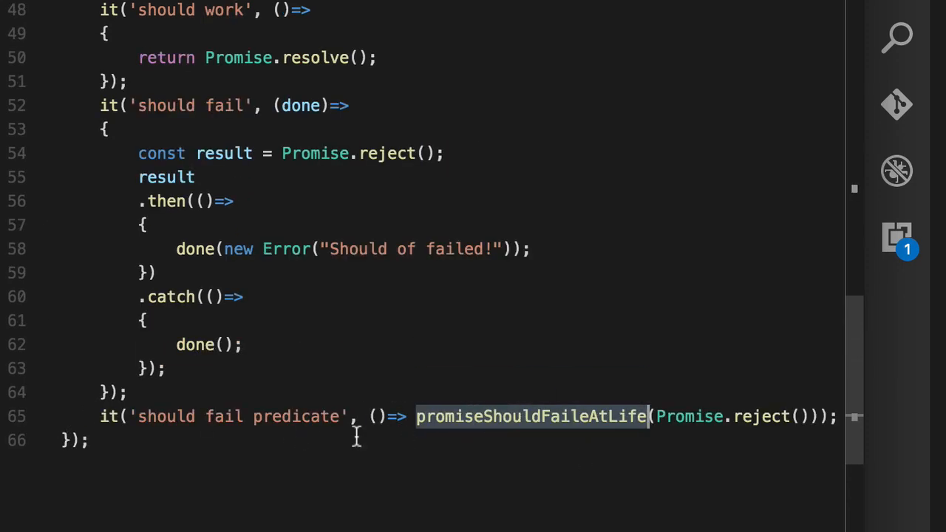
{"action": "mouse_move", "coordinate": [437, 440]}
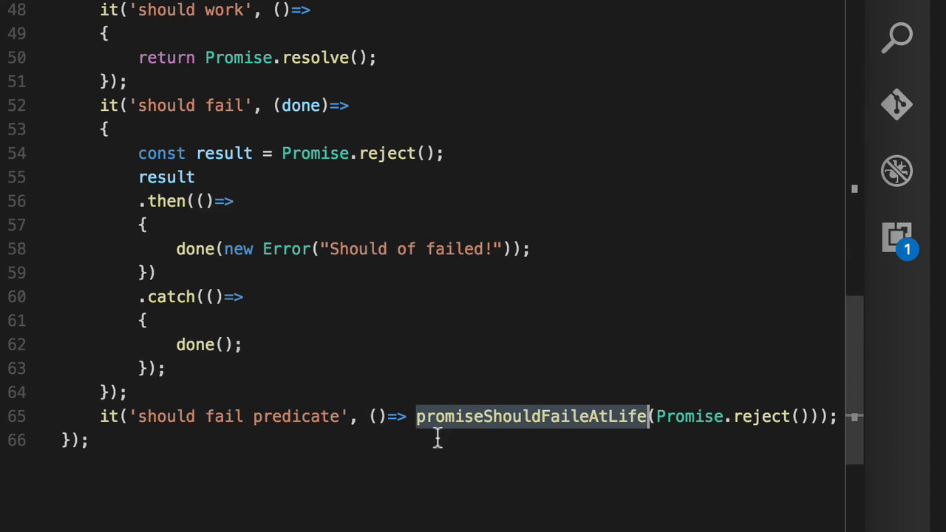